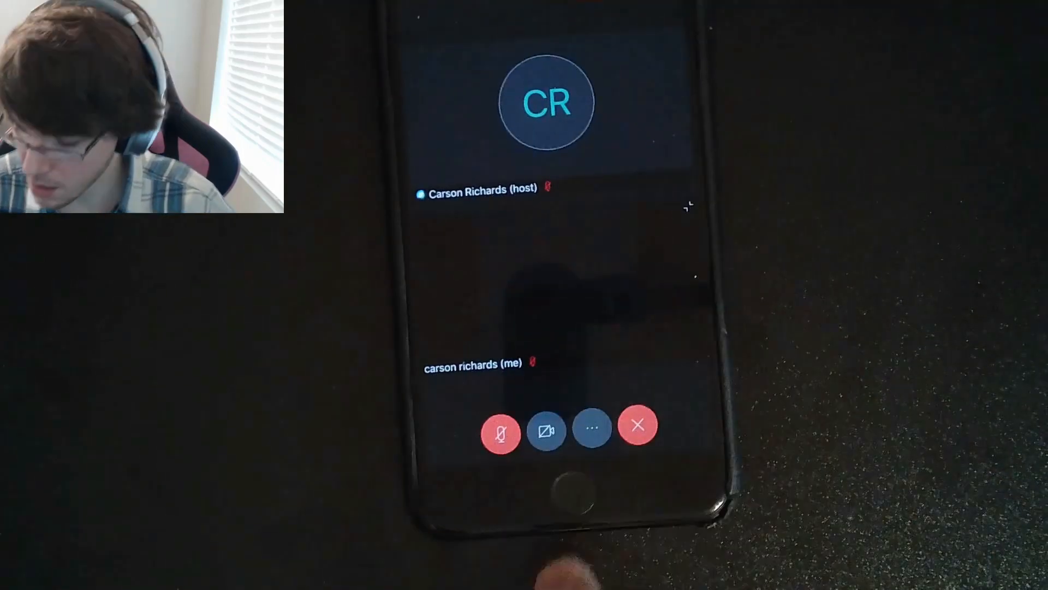
# - Unmute the iPhone microphone from the red call-control button, keeping the camera off
pyautogui.click(547, 431)
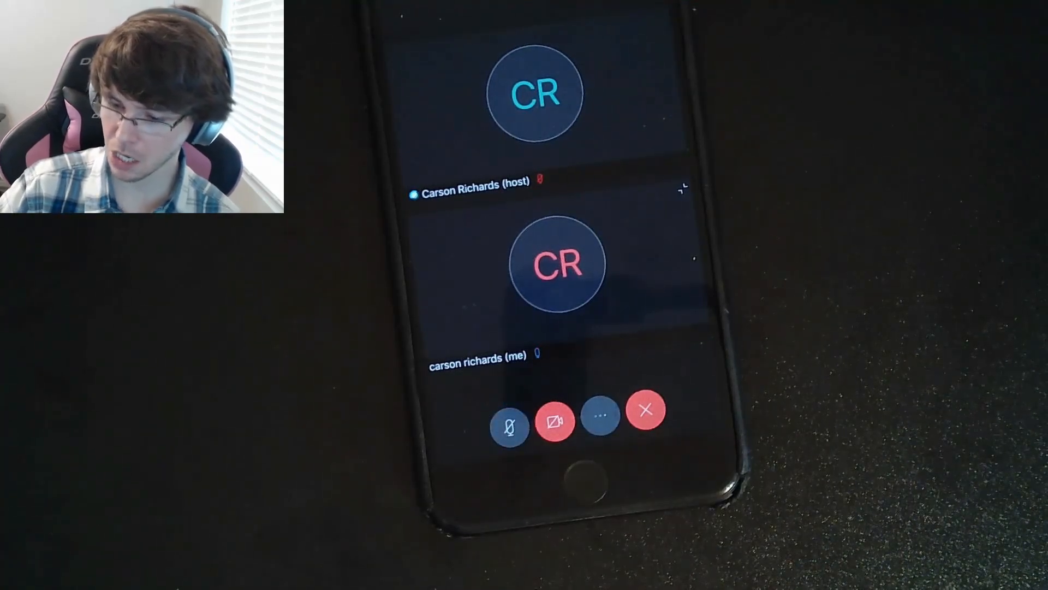
# - Mute the iPhone microphone again so both audio and video are off
pyautogui.click(509, 425)
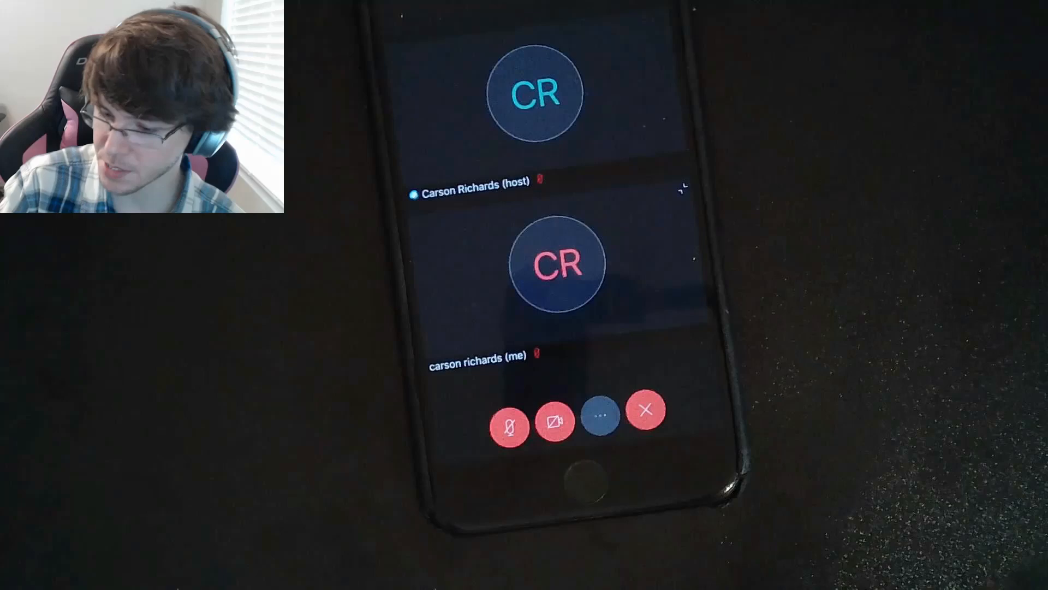
pyautogui.click(644, 411)
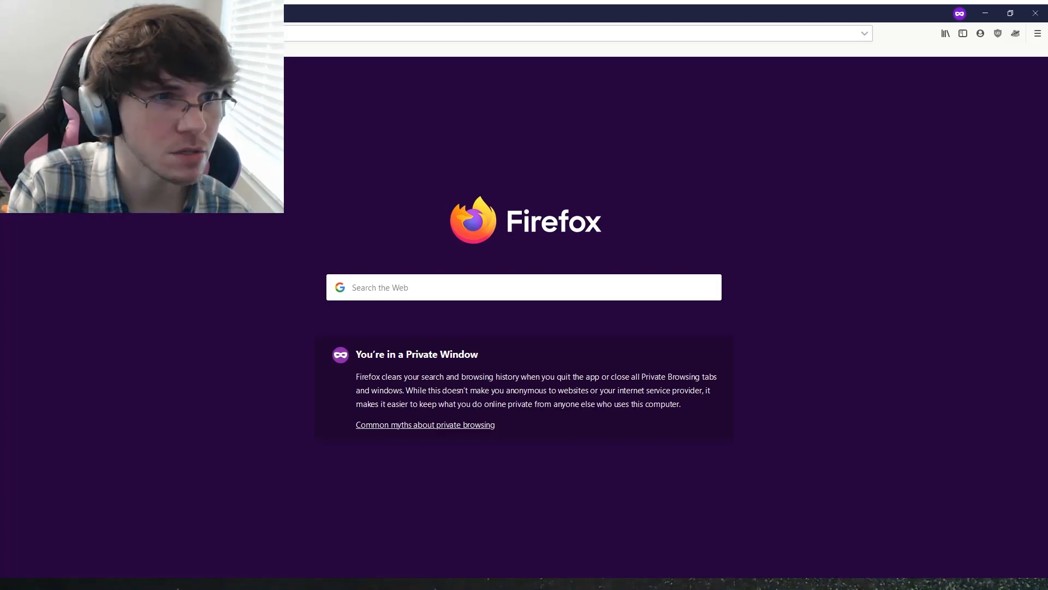
pyautogui.write('rds1')
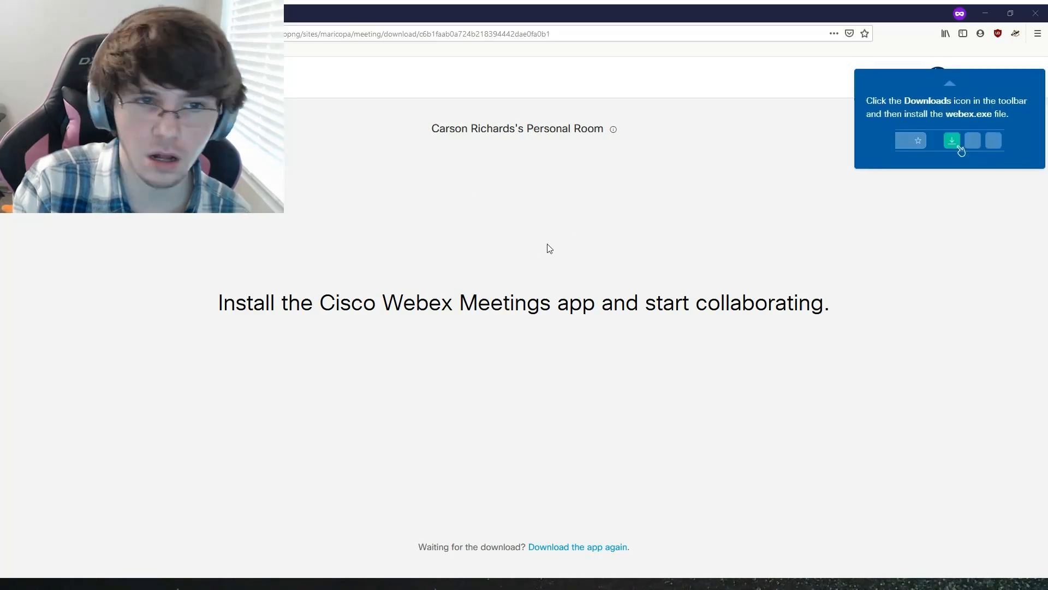
pyautogui.moveTo(504, 241)
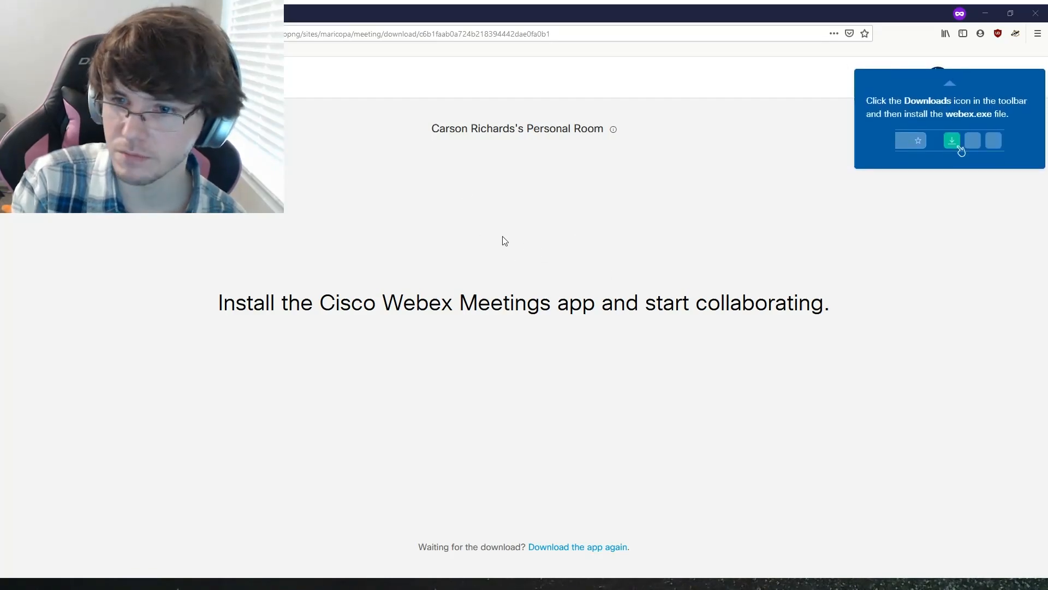
pyautogui.moveTo(677, 259)
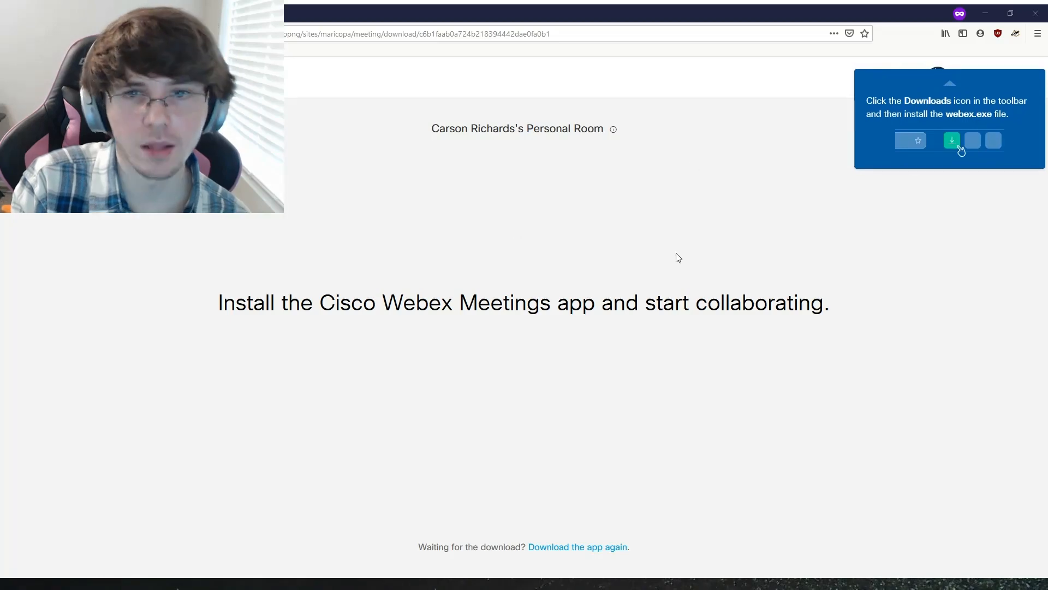
pyautogui.moveTo(554, 215)
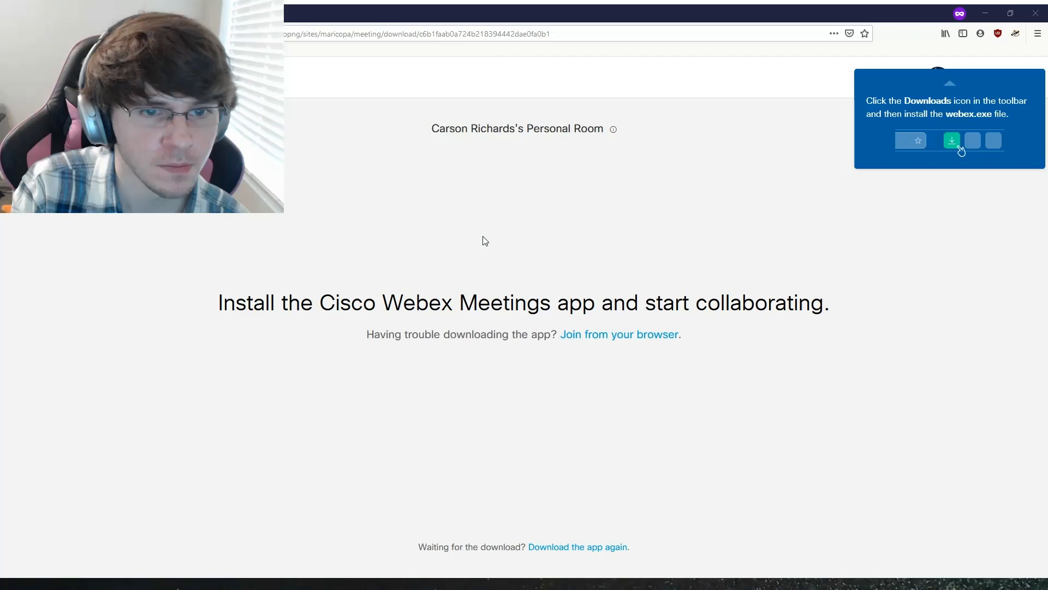
pyautogui.moveTo(446, 242)
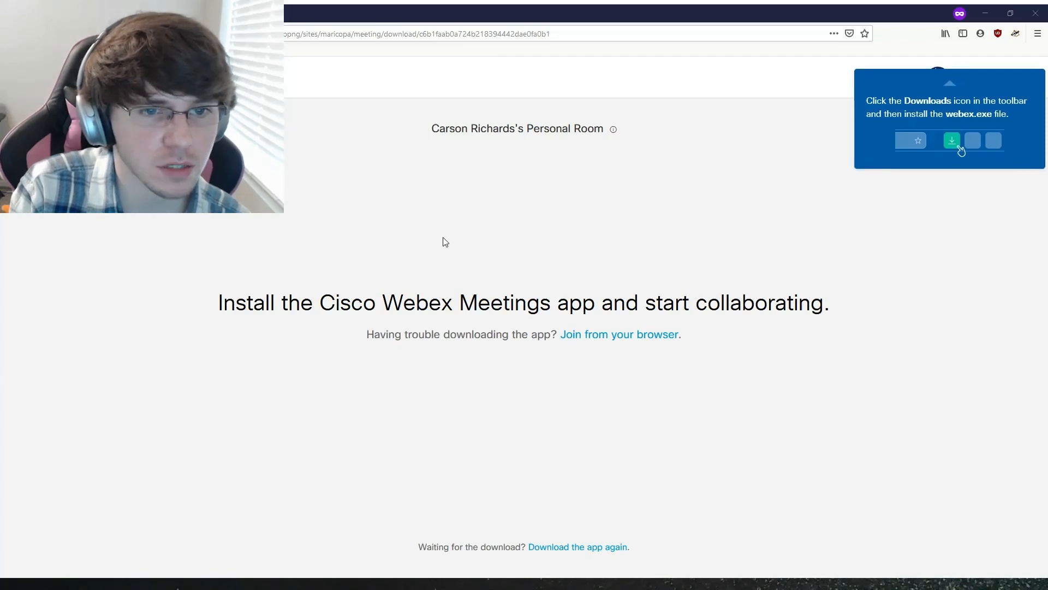
pyautogui.moveTo(625, 297)
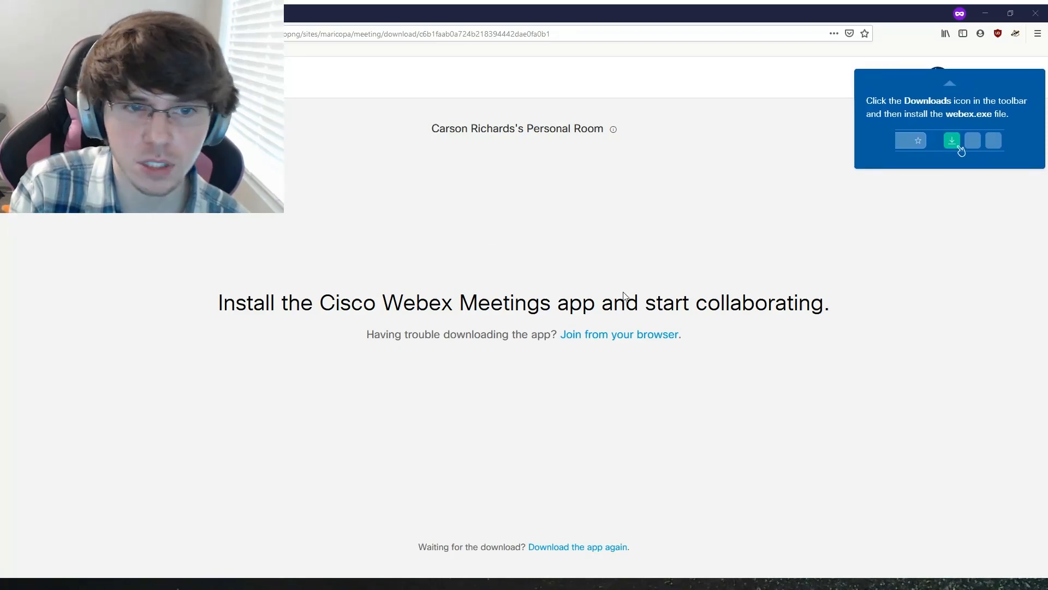